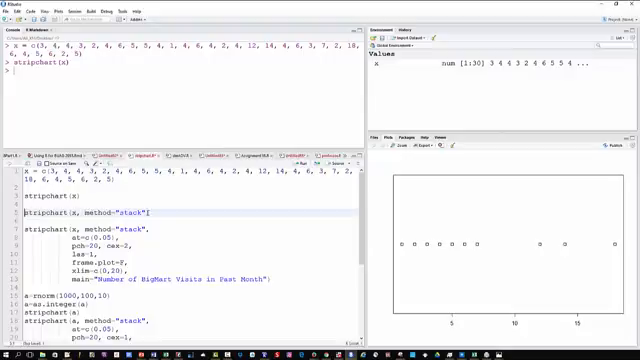
Step: Run stripchart(a, method="stack") so repeated visit counts stack vertically
key("Return")
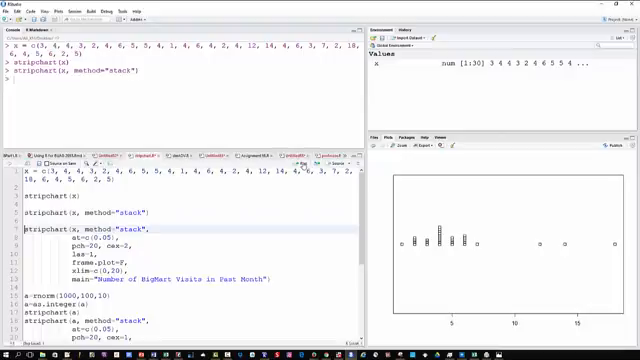
mouse_move(484, 266)
type("3")
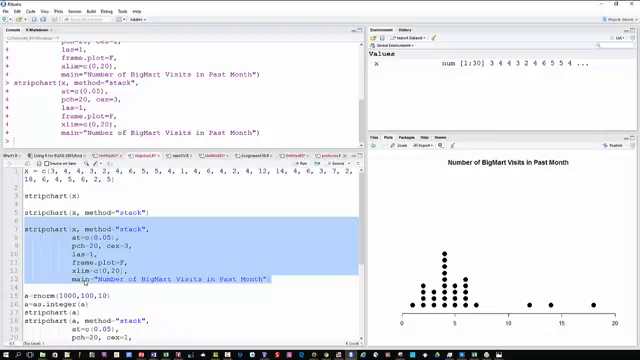
Step: Scroll down the script to reach the customized stacked chart code
scroll("down", 3)
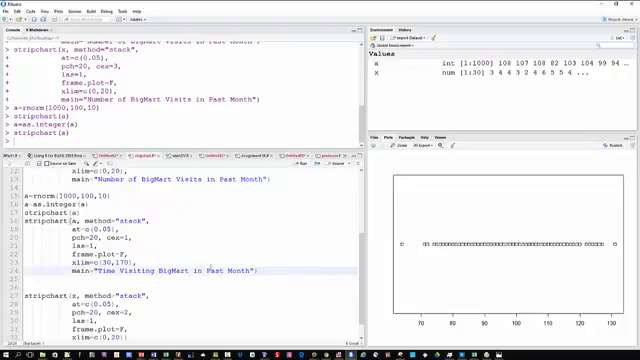
Step: Select the stripchart(x, method="stack", ...) block with its main title
left_click_drag(30, 216, 264, 270)
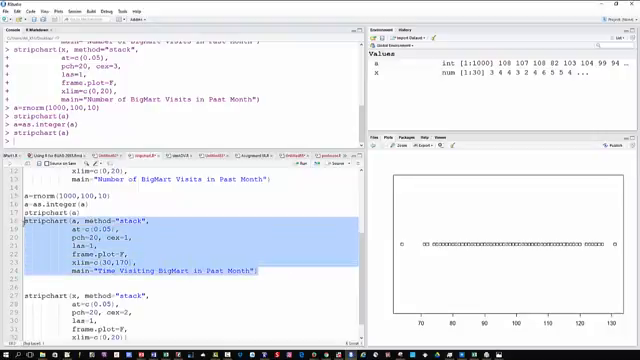